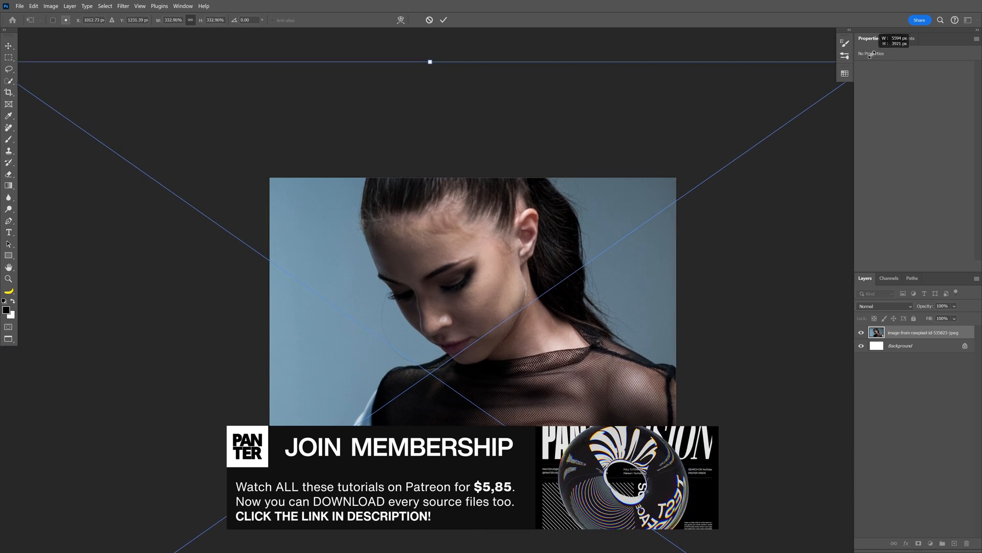
Commit the enlarged portrait placement and convert Layer 1 to a smart object
left_click(444, 20)
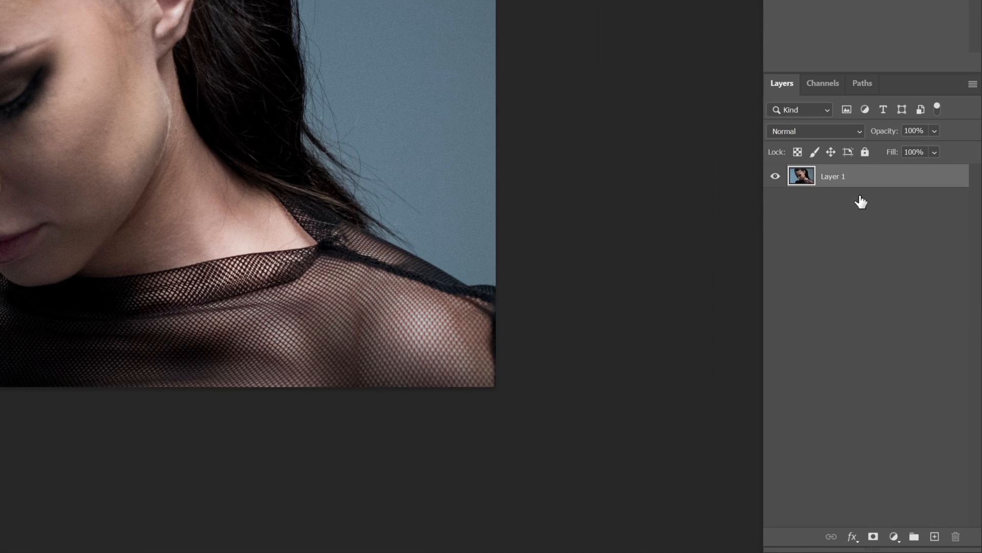
right_click(833, 176)
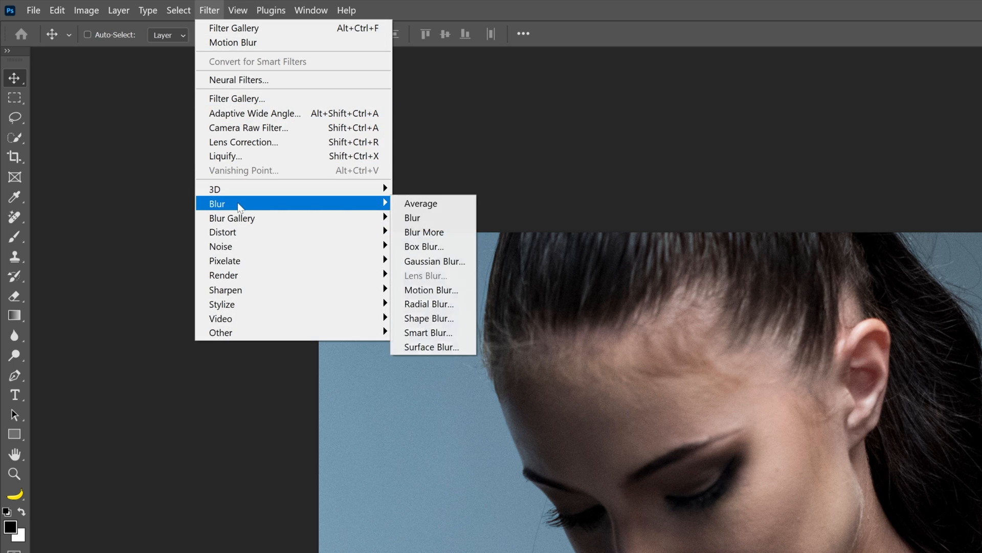
Apply Motion Blur at angle 0 and distance 500 pixels to the portrait
left_click(431, 290)
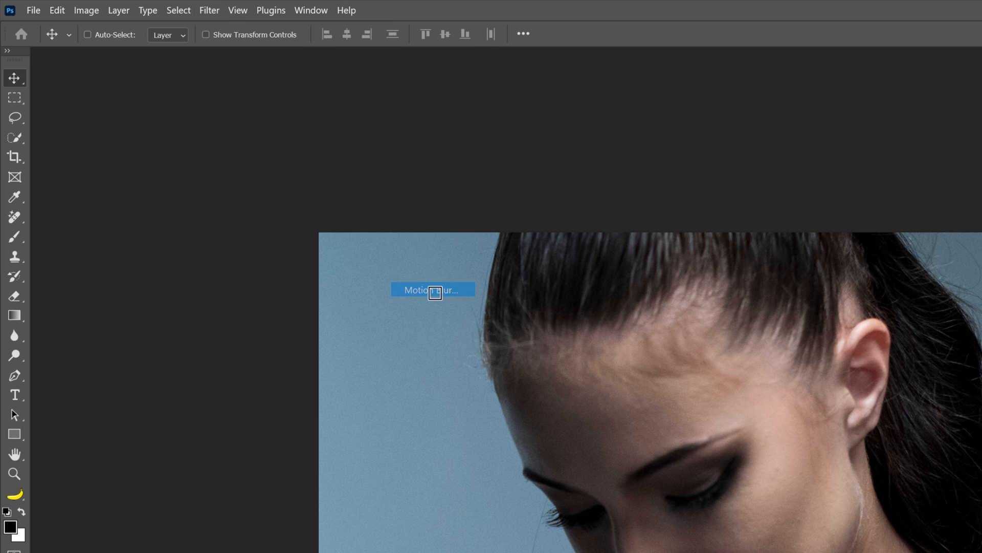
left_click(432, 289)
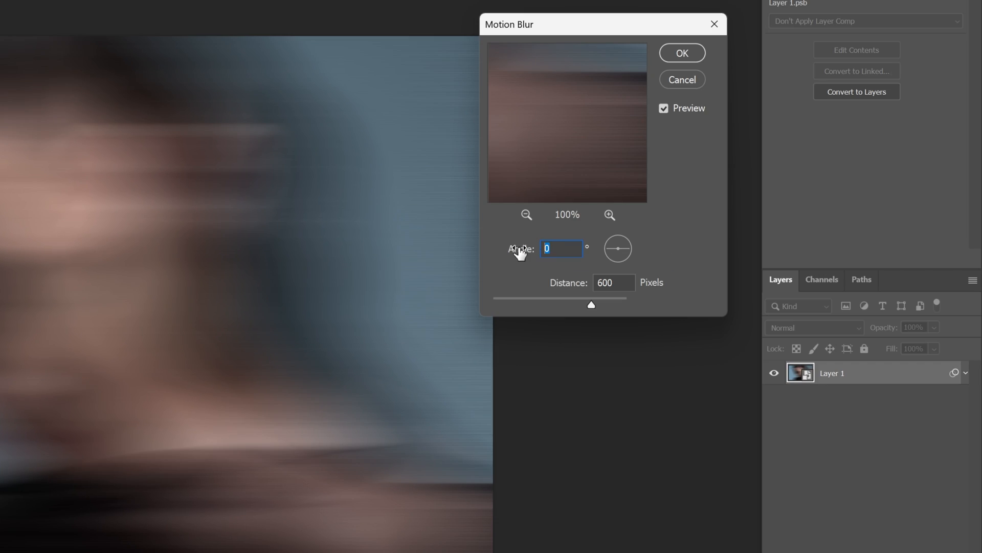
left_click(613, 282)
type("500")
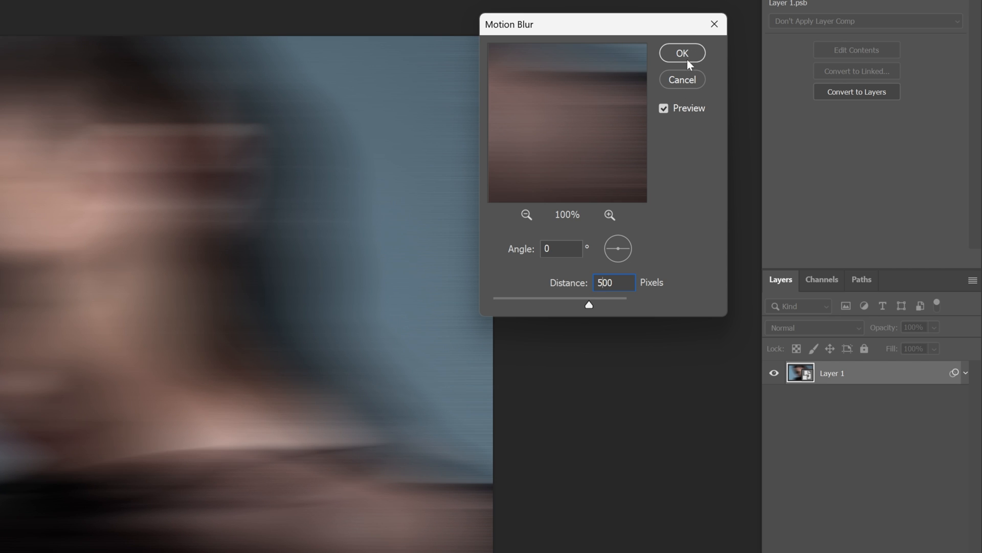
left_click(681, 53)
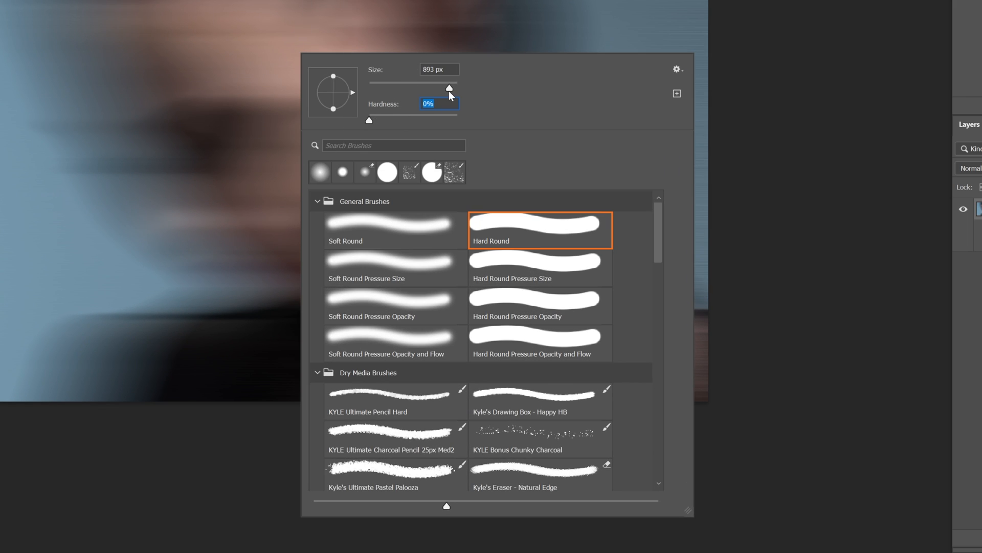
Enlarge the 0%-hardness soft round brush to mask the blur off the face
left_click_drag(449, 87, 452, 87)
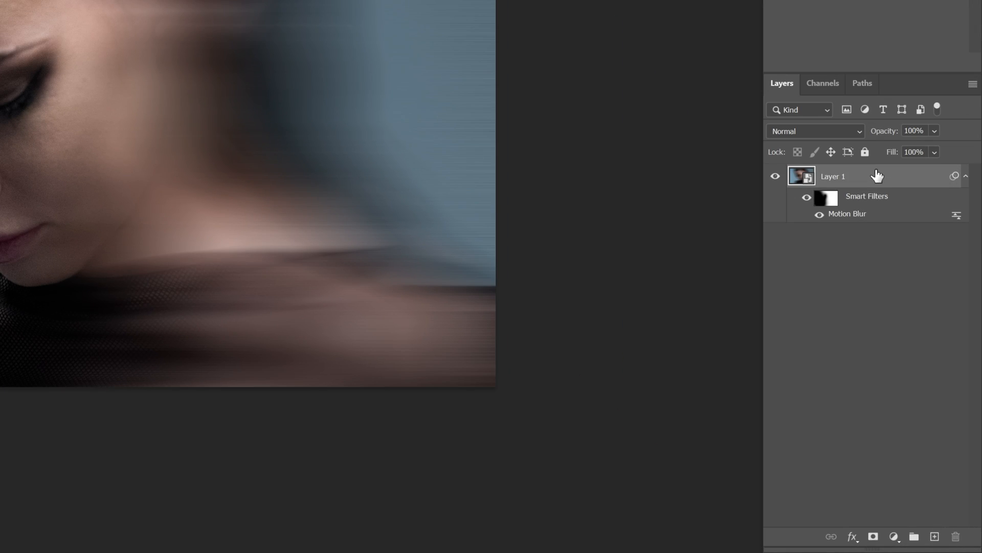
Duplicate the blurred layer and raise the copy's Motion Blur distance to 800
key("ctrl+j")
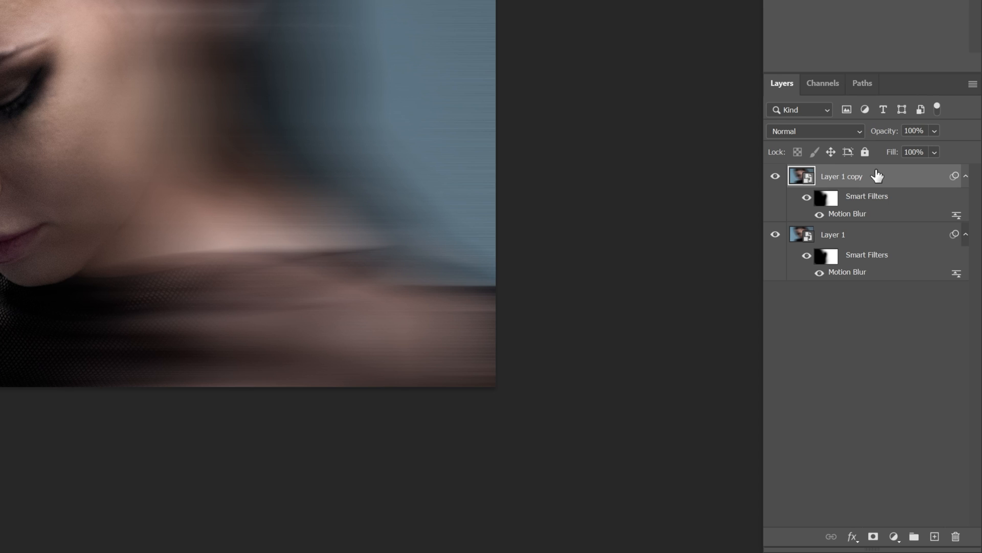
double_click(848, 214)
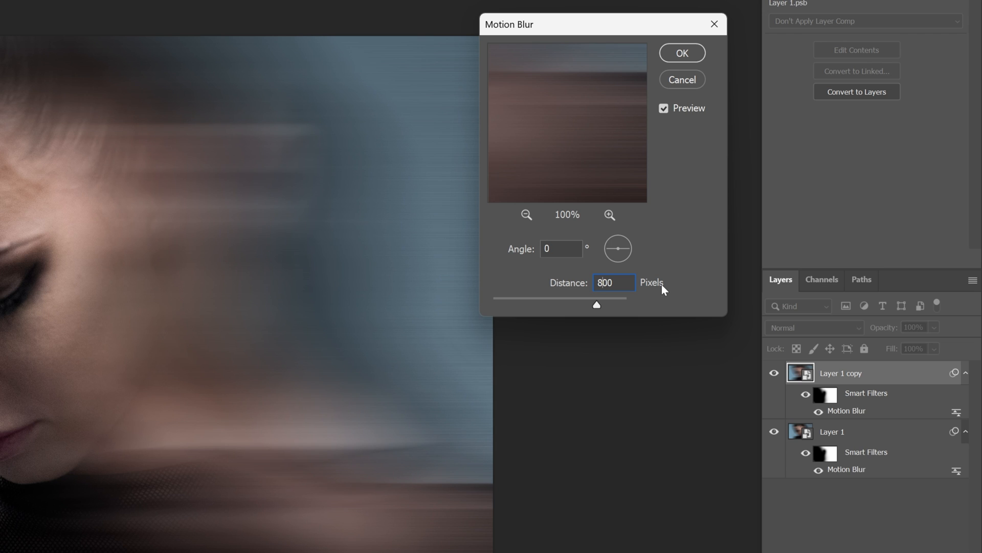
left_click(681, 53)
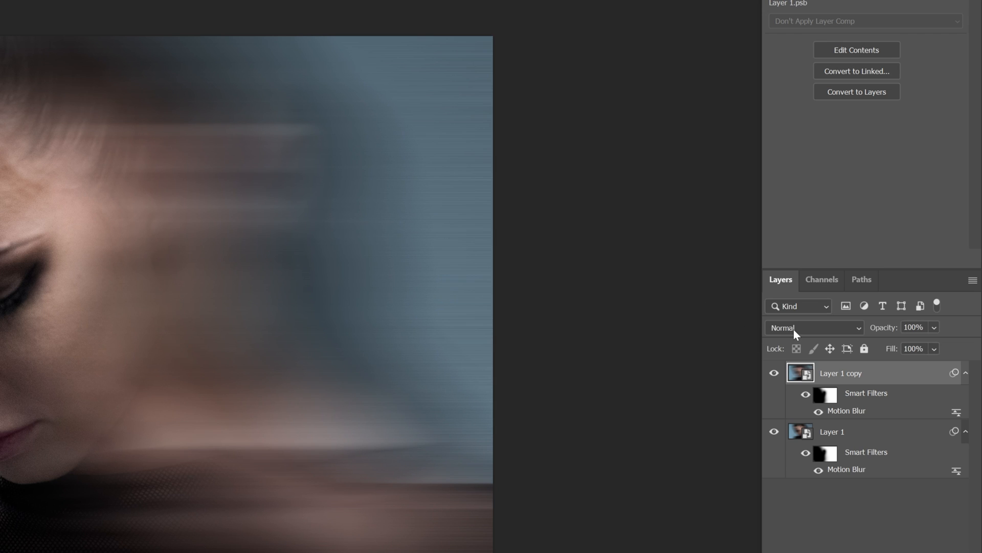
Blend the copy with Lighten at 62% and merge both layers into a smart object
left_click(814, 327)
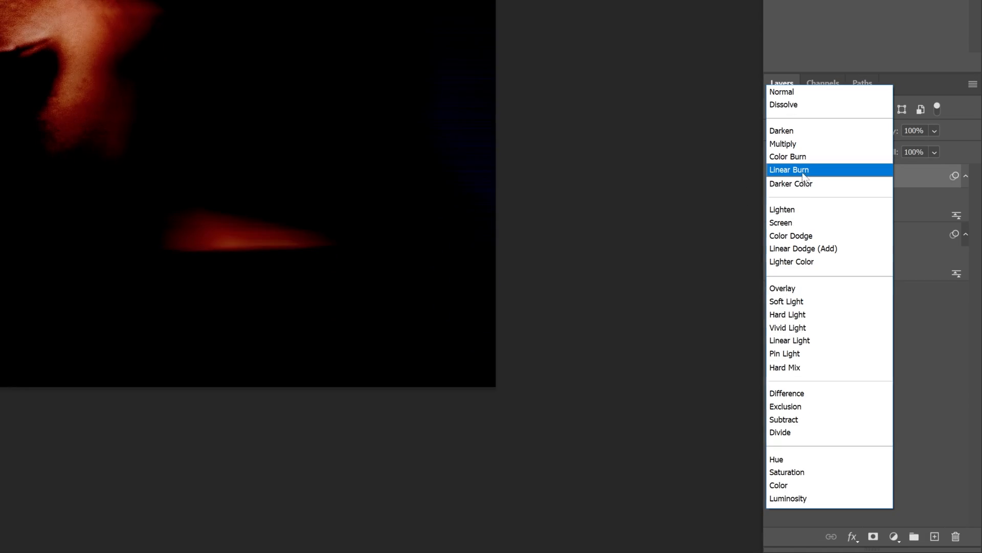
mouse_move(811, 209)
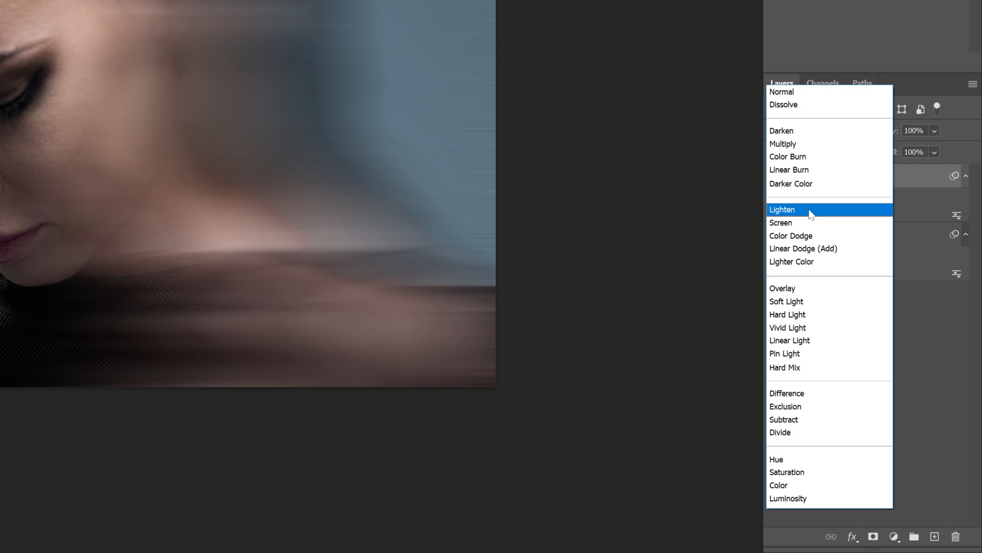
left_click(782, 209)
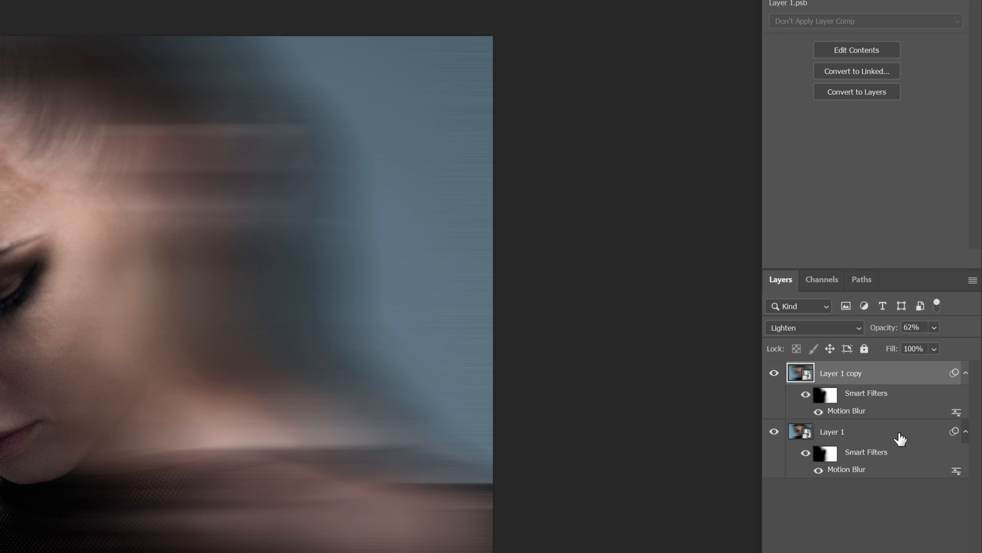
right_click(833, 431)
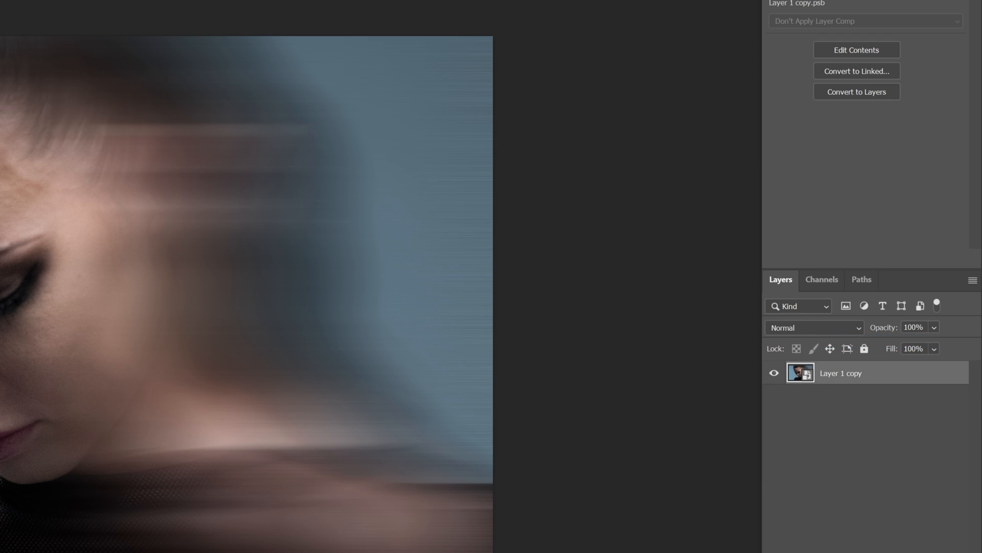
Preview Sketch > Graphic Pen in the Filter Gallery with stroke length 2
left_click(209, 10)
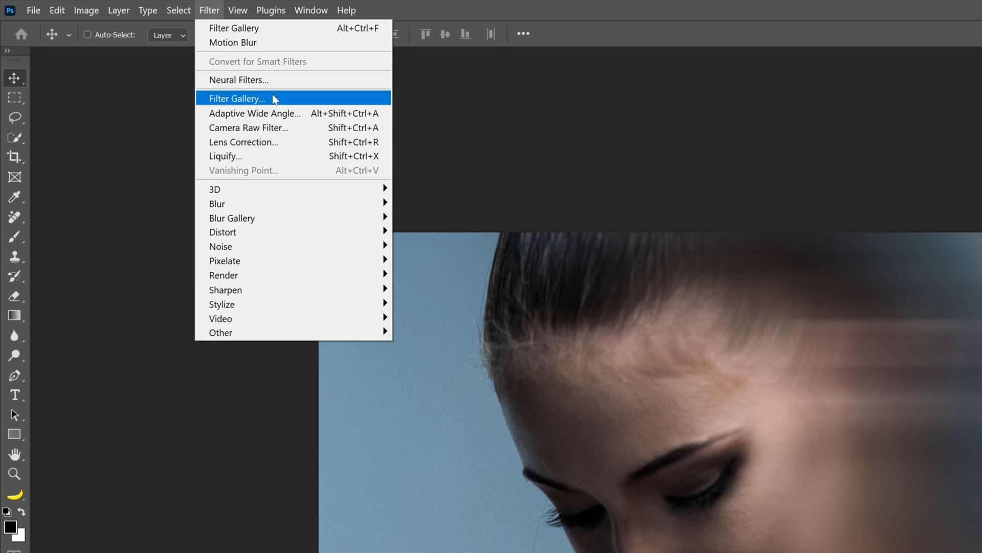
left_click(237, 98)
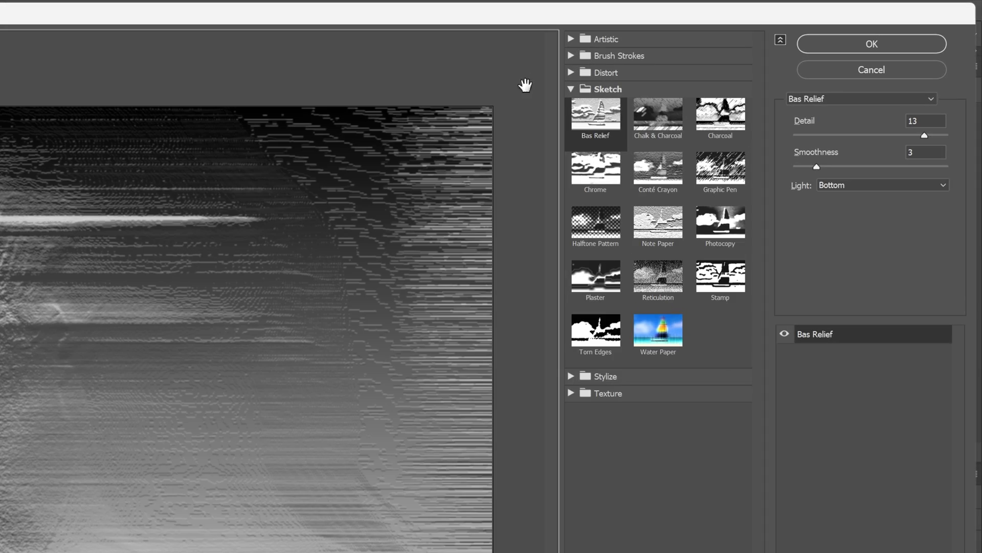
left_click(720, 167)
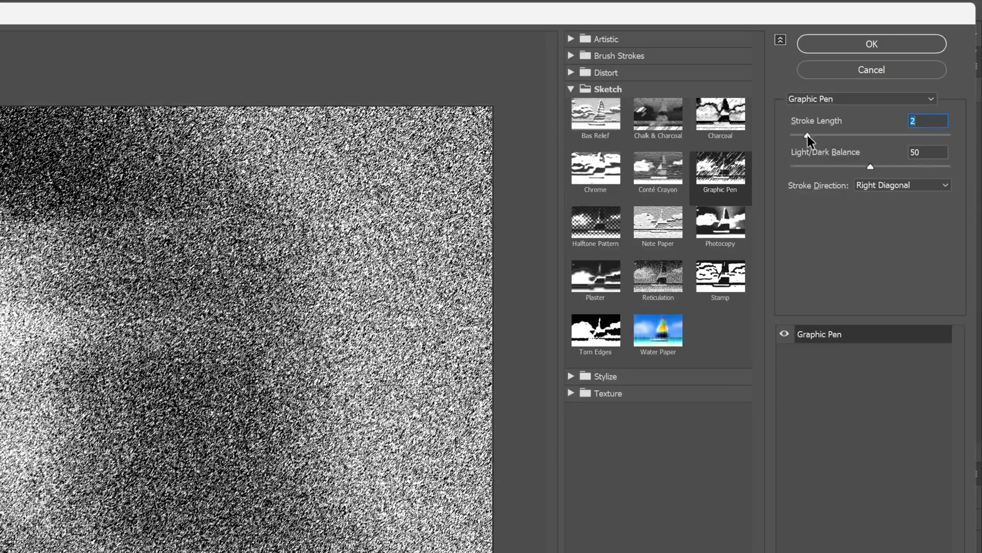
left_click(594, 227)
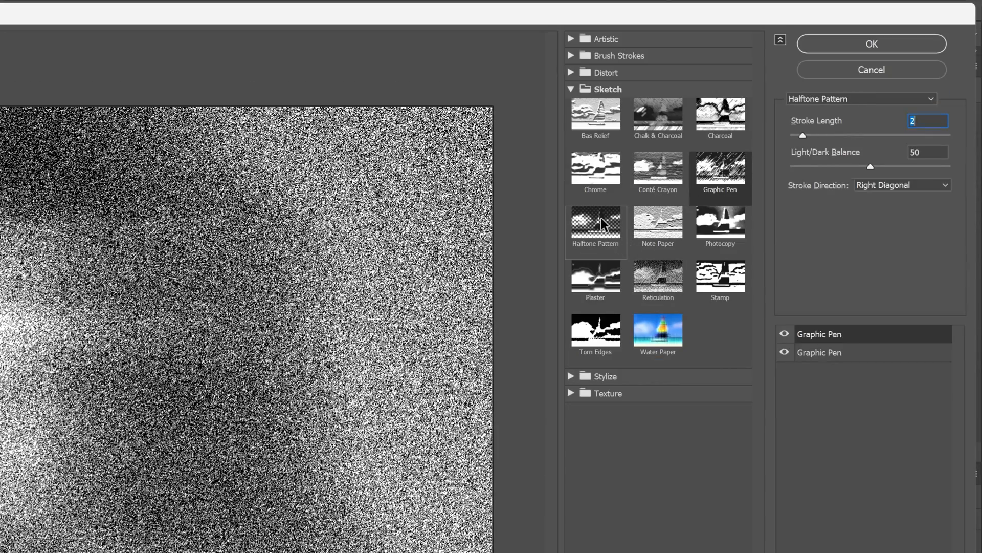
Add a Line-type Halftone Pattern effect with size 3 and contrast 20
left_click(595, 228)
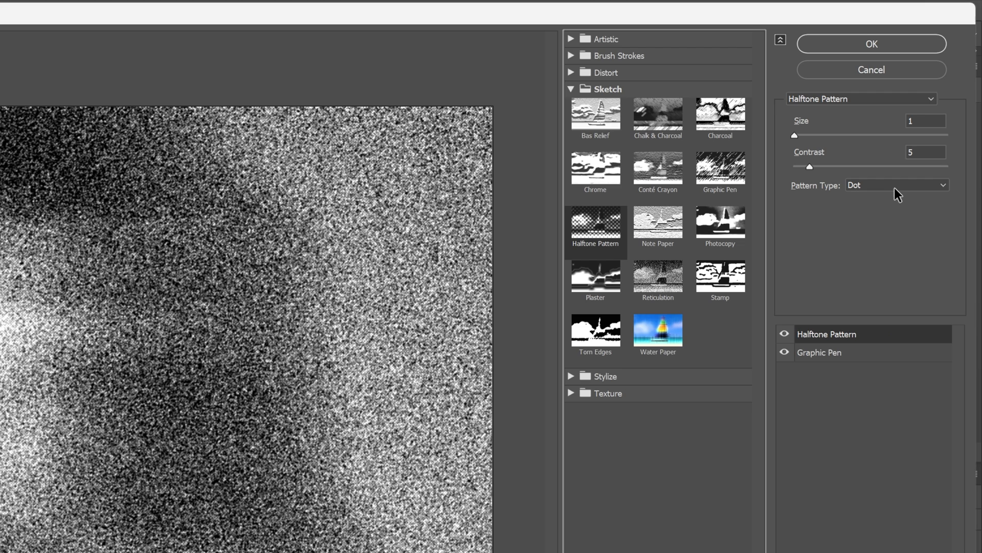
left_click(896, 184)
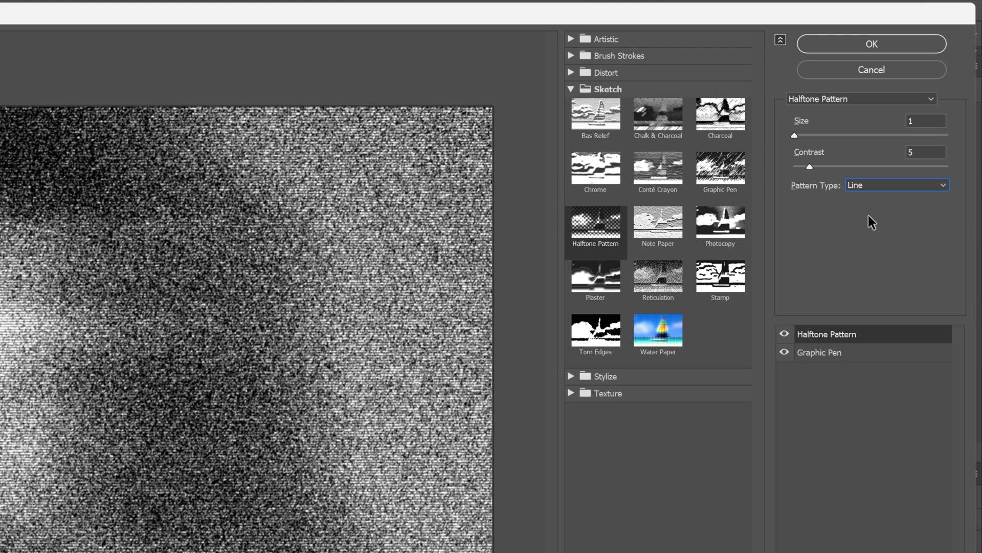
left_click_drag(795, 135, 823, 134)
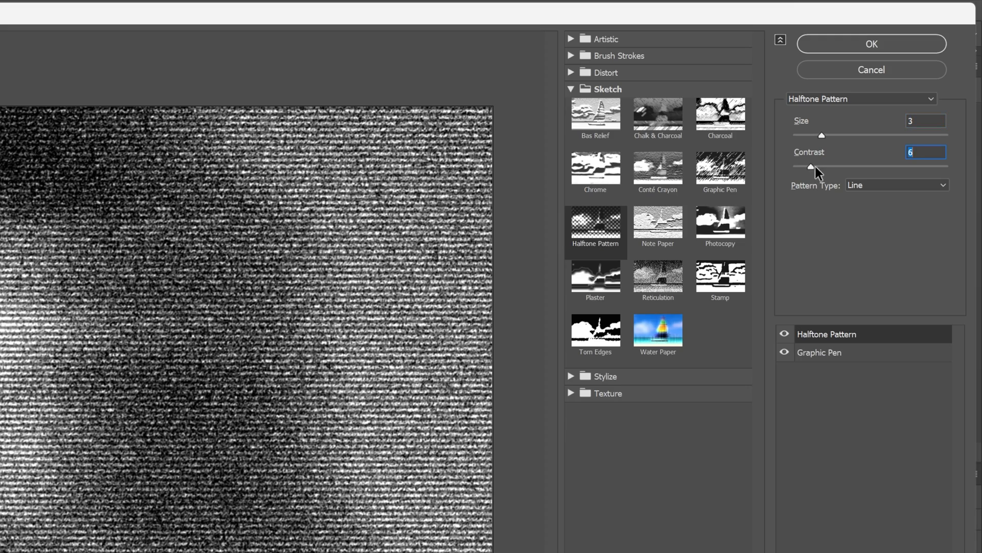
left_click_drag(810, 168, 869, 168)
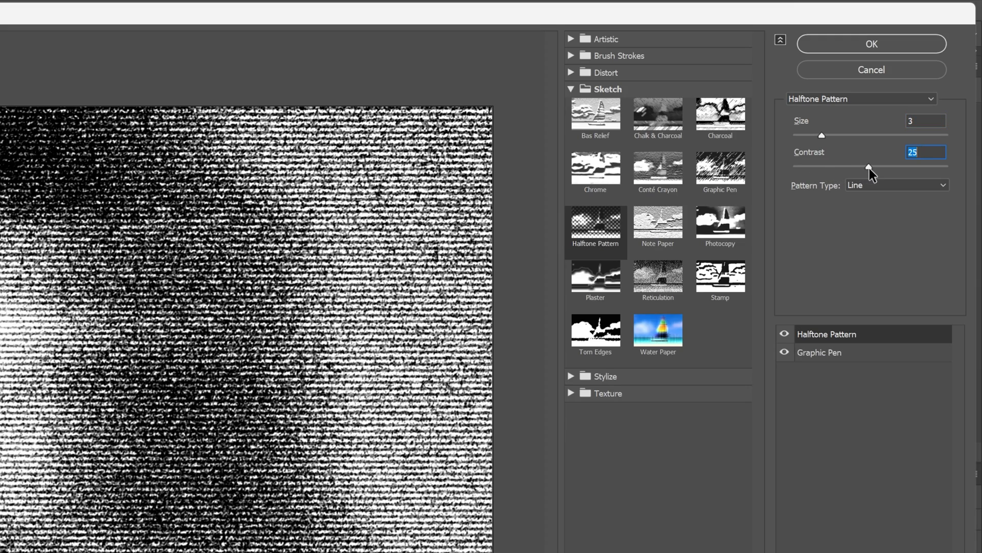
left_click_drag(868, 167, 853, 167)
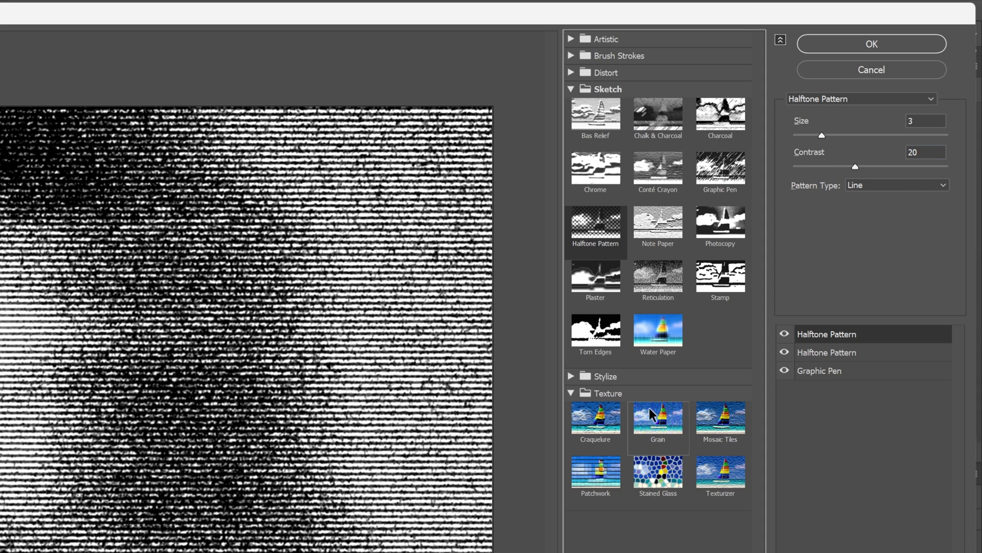
Add a Grain effect at intensity 66 and apply the Filter Gallery stack
left_click(657, 417)
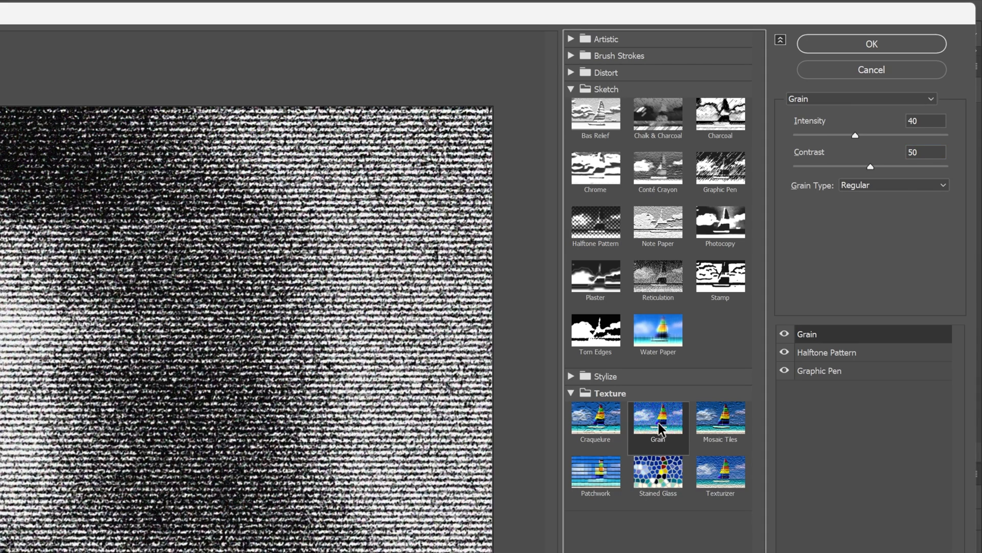
left_click_drag(855, 134, 890, 135)
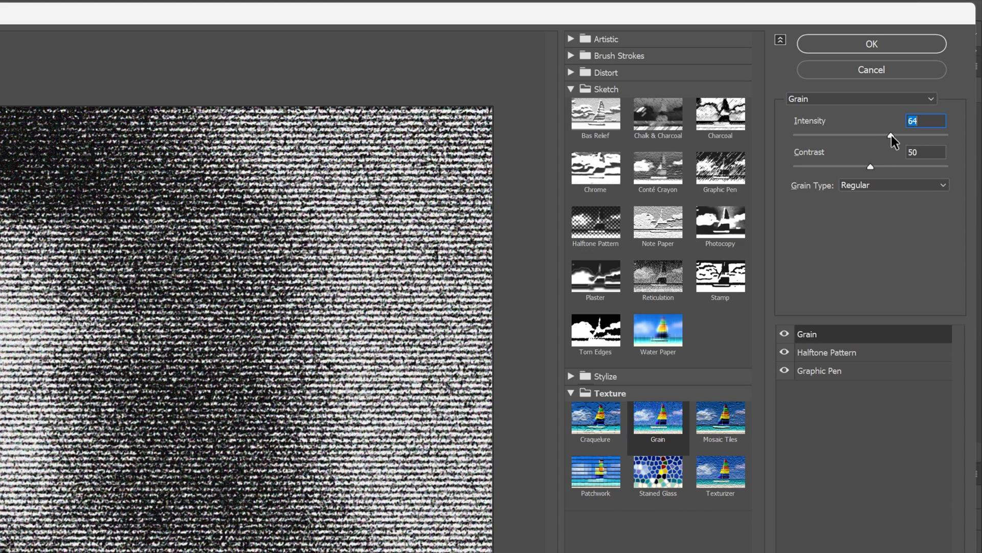
left_click_drag(889, 135, 896, 136)
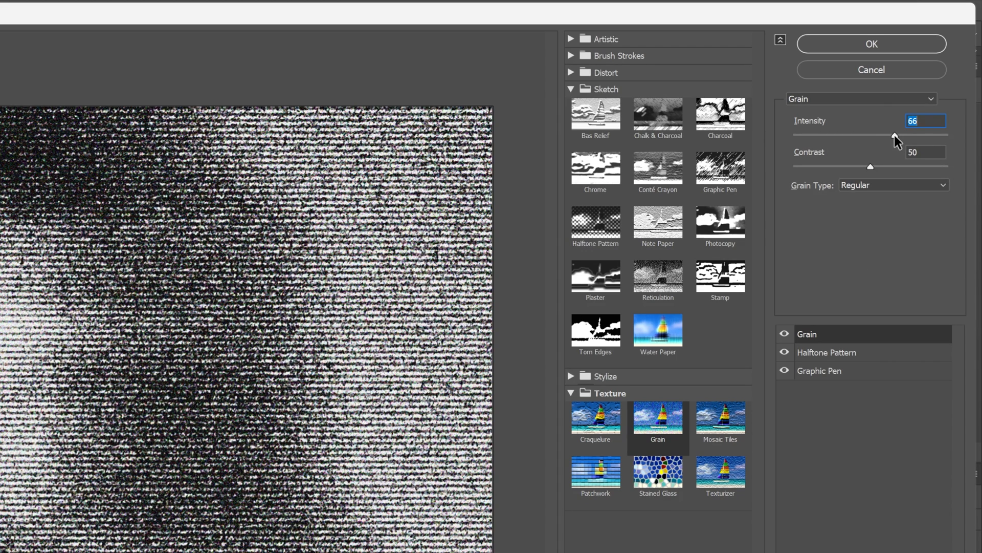
left_click(871, 44)
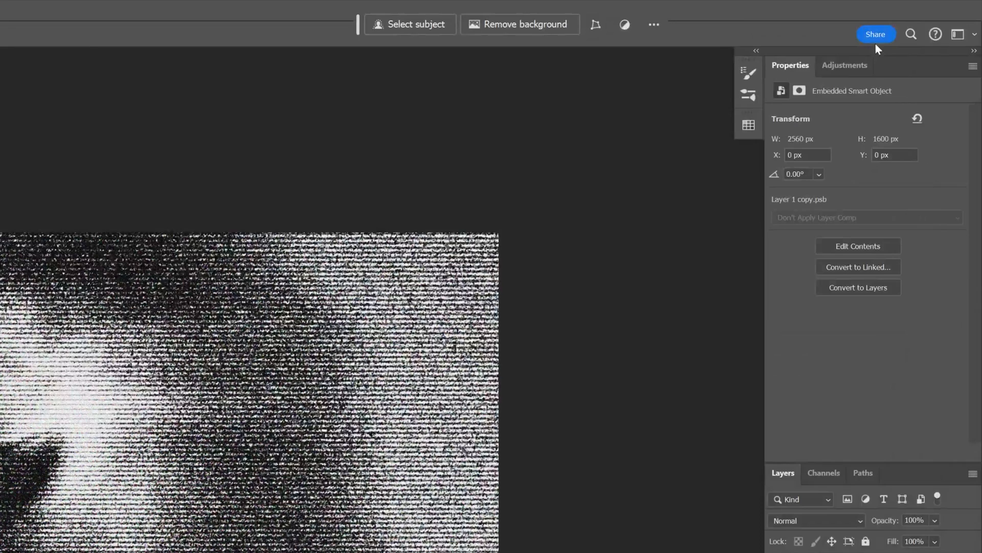